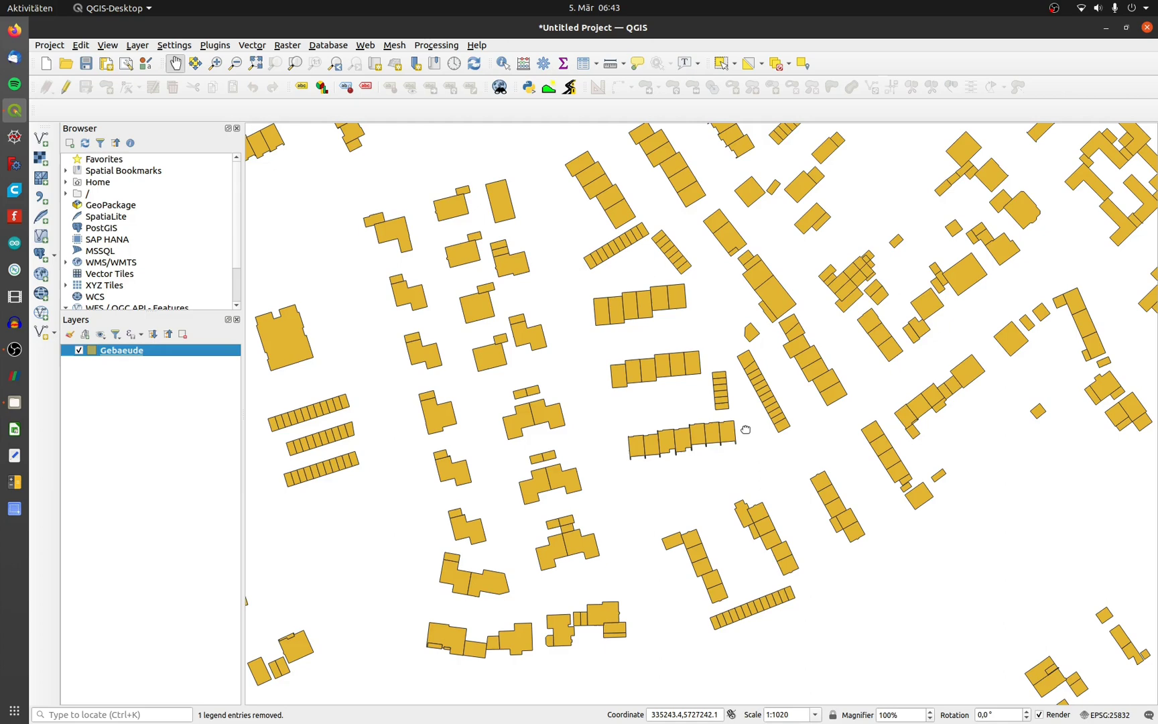
# Step: Reach the Research Tools list under the Vector menu
pyautogui.click(252, 46)
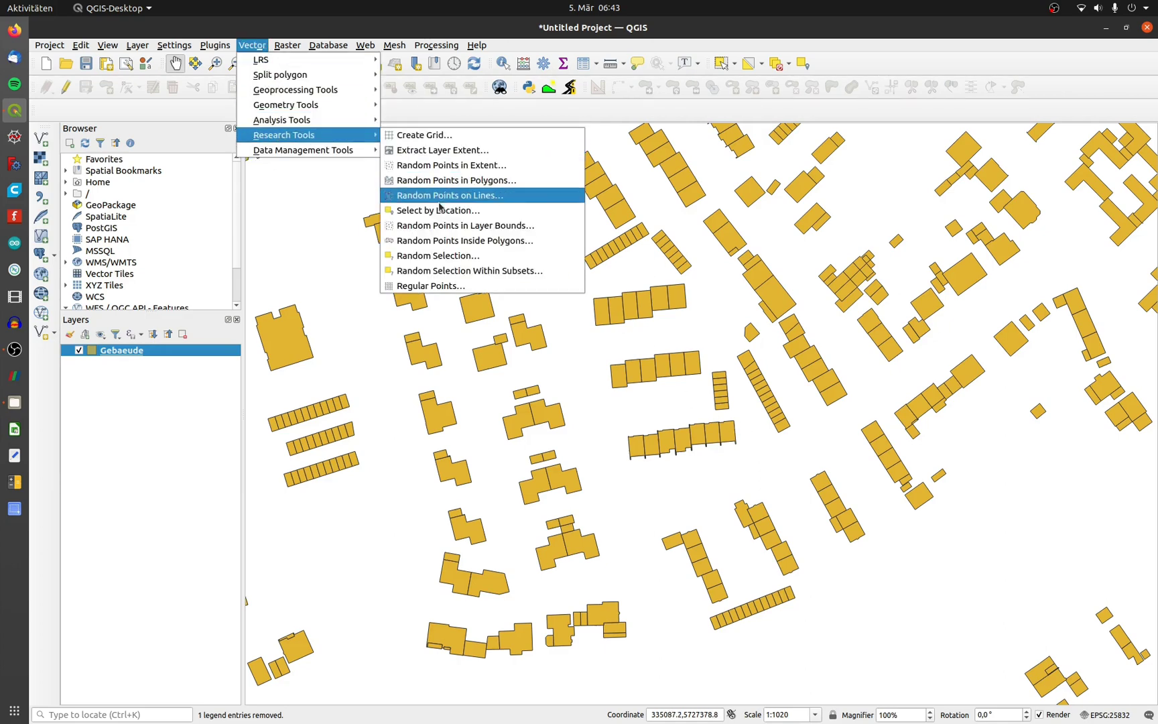
# Step: Select Gebaeude buildings touching other Gebaeude buildings, then paste them as a temporary scratch layer
pyautogui.click(437, 211)
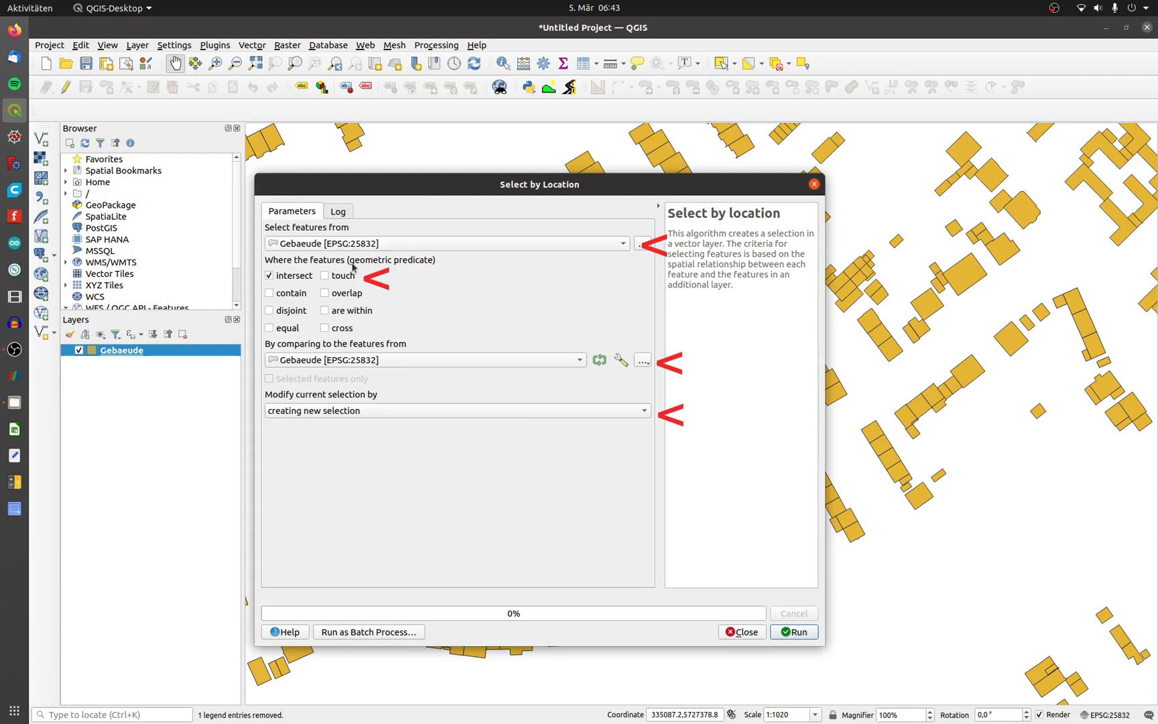
pyautogui.click(324, 275)
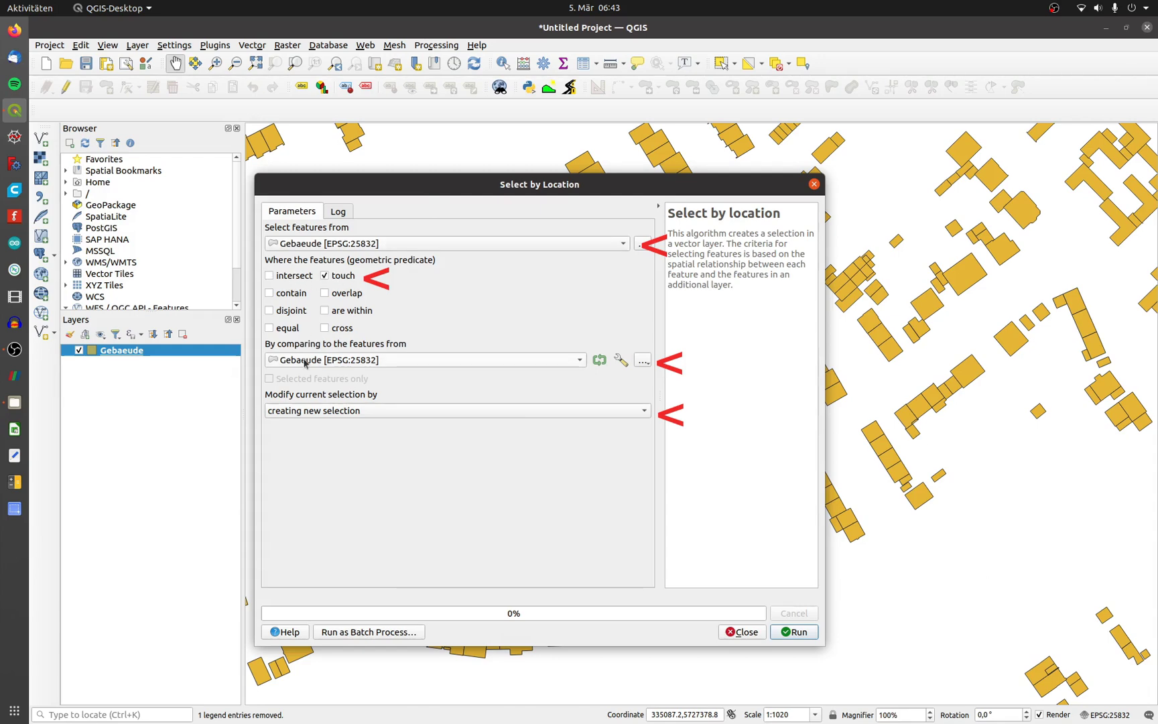
pyautogui.click(794, 631)
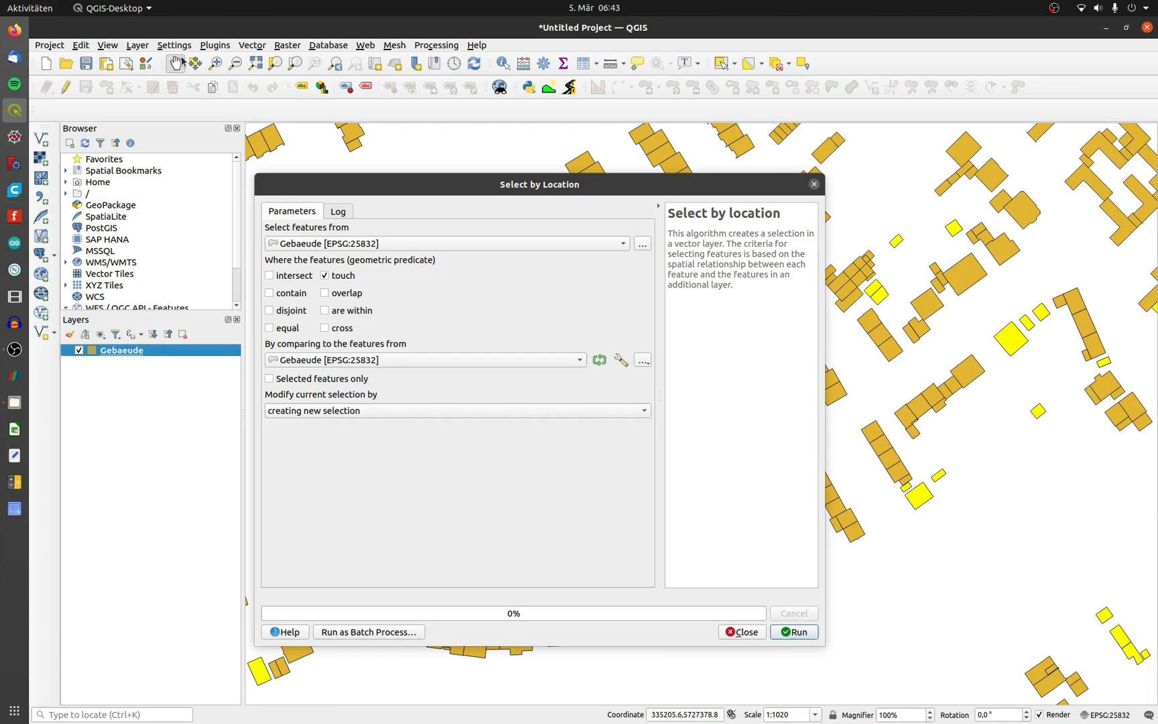
pyautogui.click(81, 45)
pyautogui.write('One_')
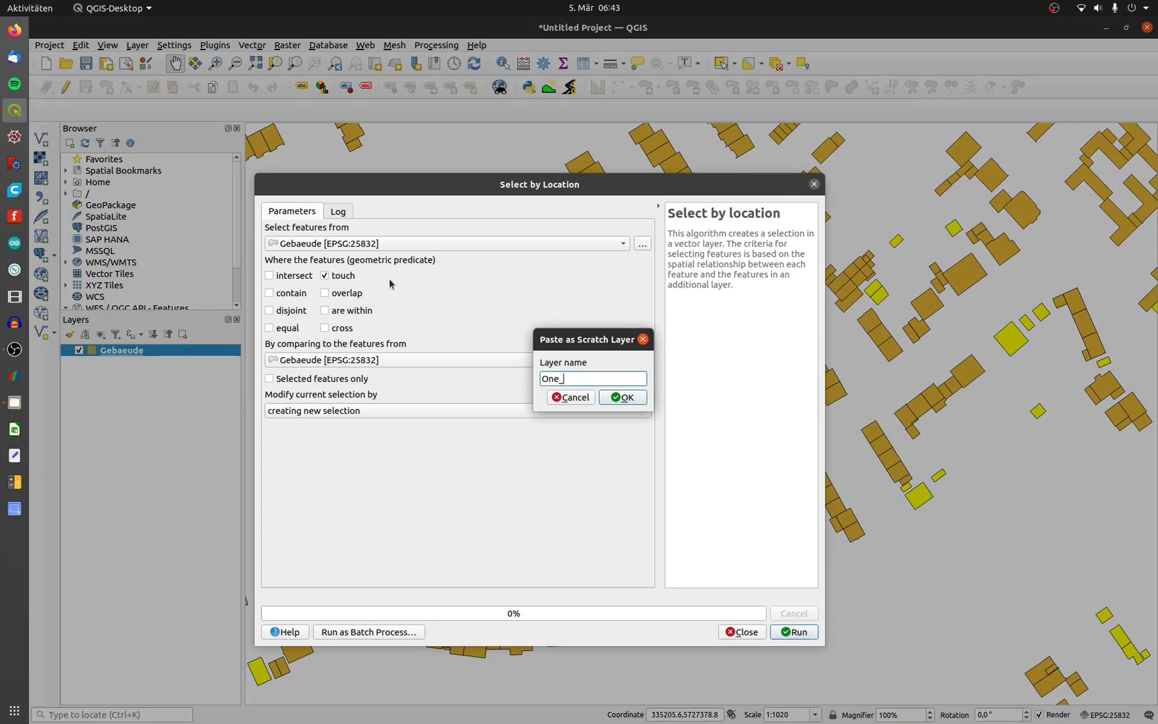
# Step: Confirm creating the One_Polygon scratch layer holding the touching buildings
pyautogui.click(624, 396)
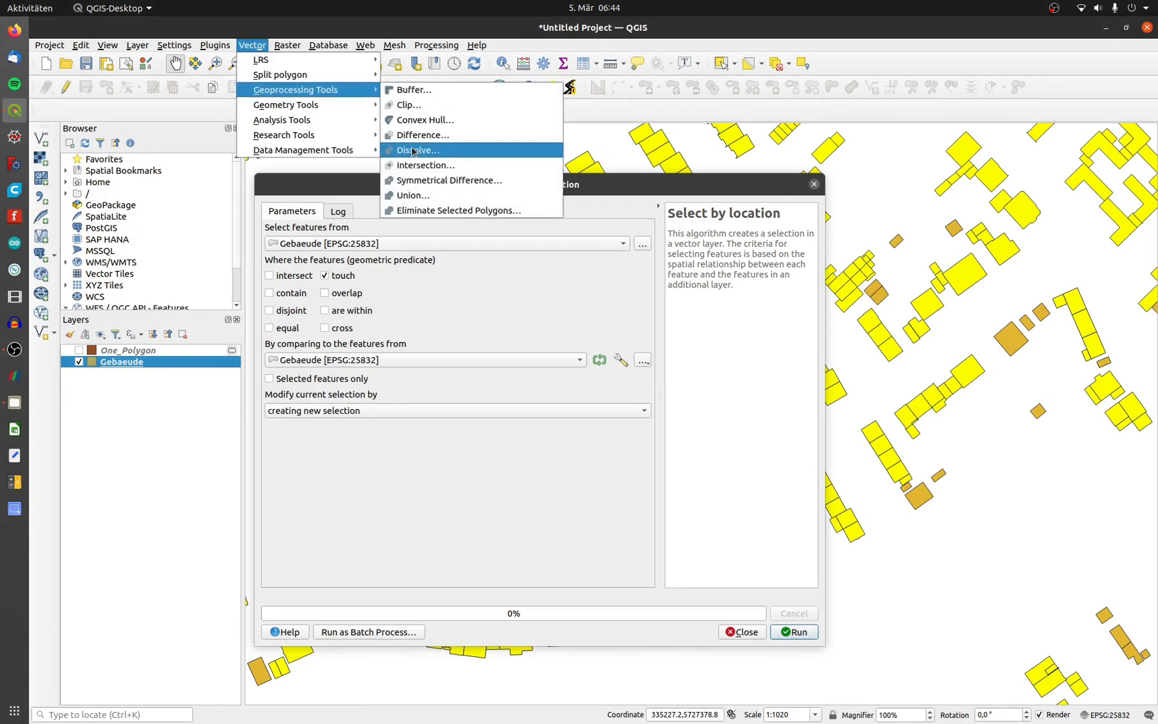
# Step: Dissolve only the selected touching buildings into a new Dissolved layer
pyautogui.click(417, 150)
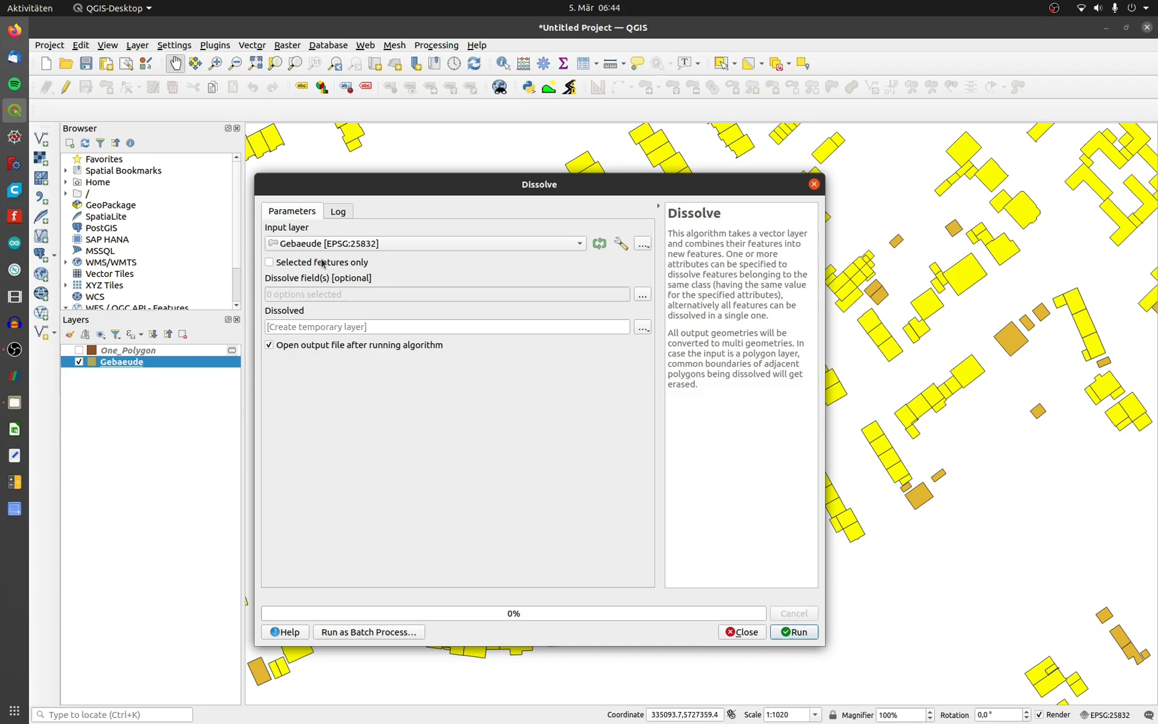
pyautogui.click(270, 261)
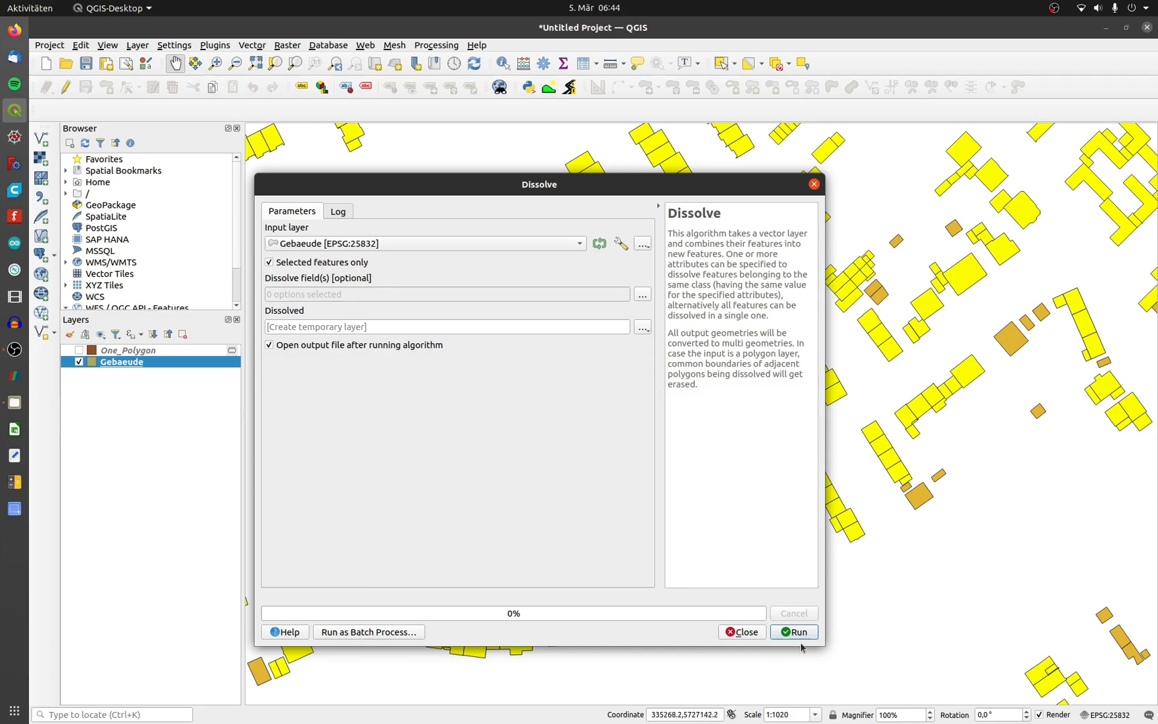
pyautogui.click(793, 631)
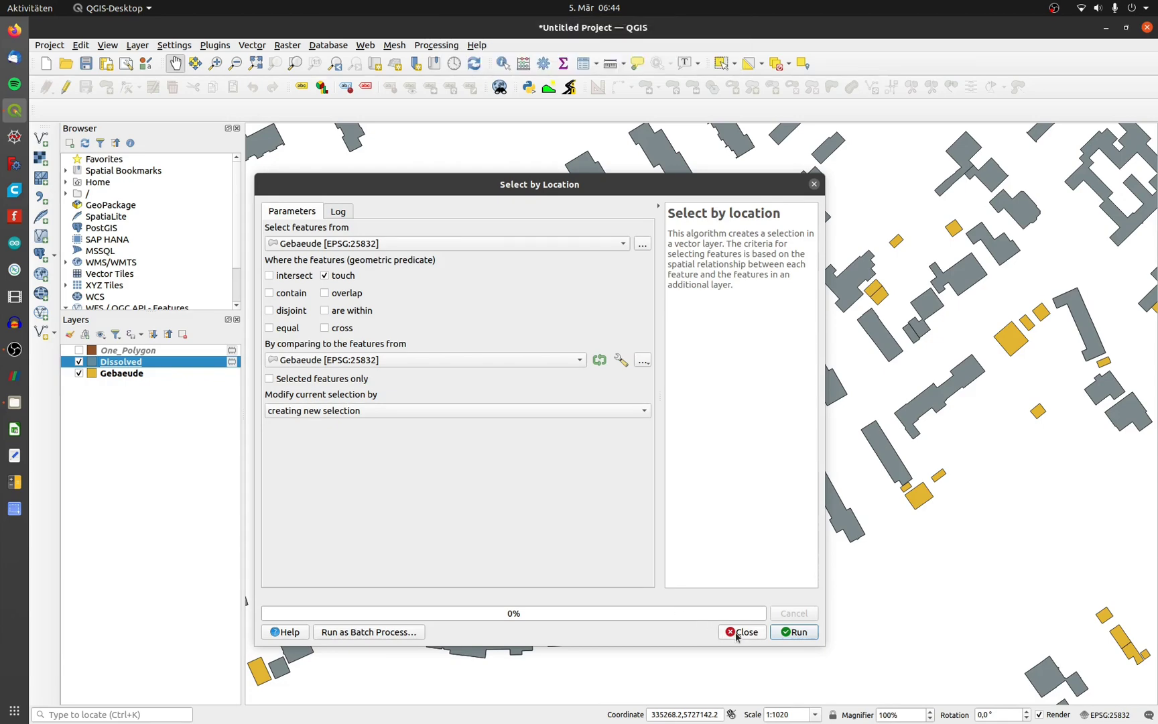
# Step: Close Select by Location, clear the selection and bring up the Processing Toolbox
pyautogui.click(741, 631)
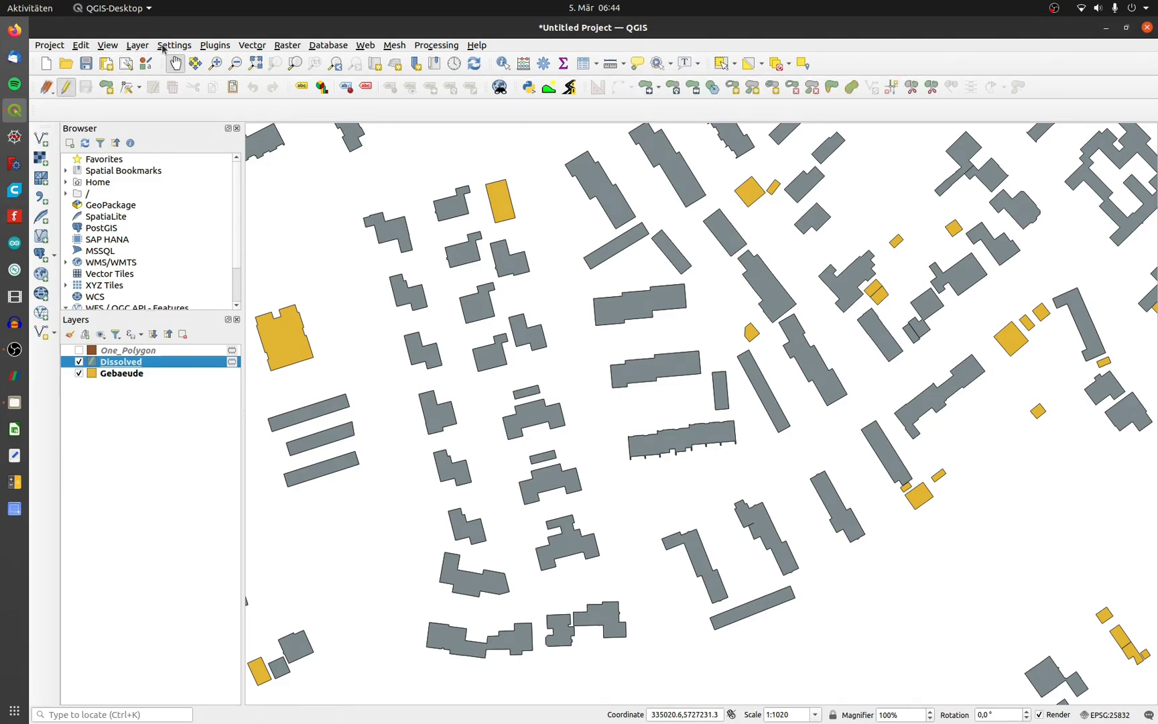
pyautogui.click(80, 46)
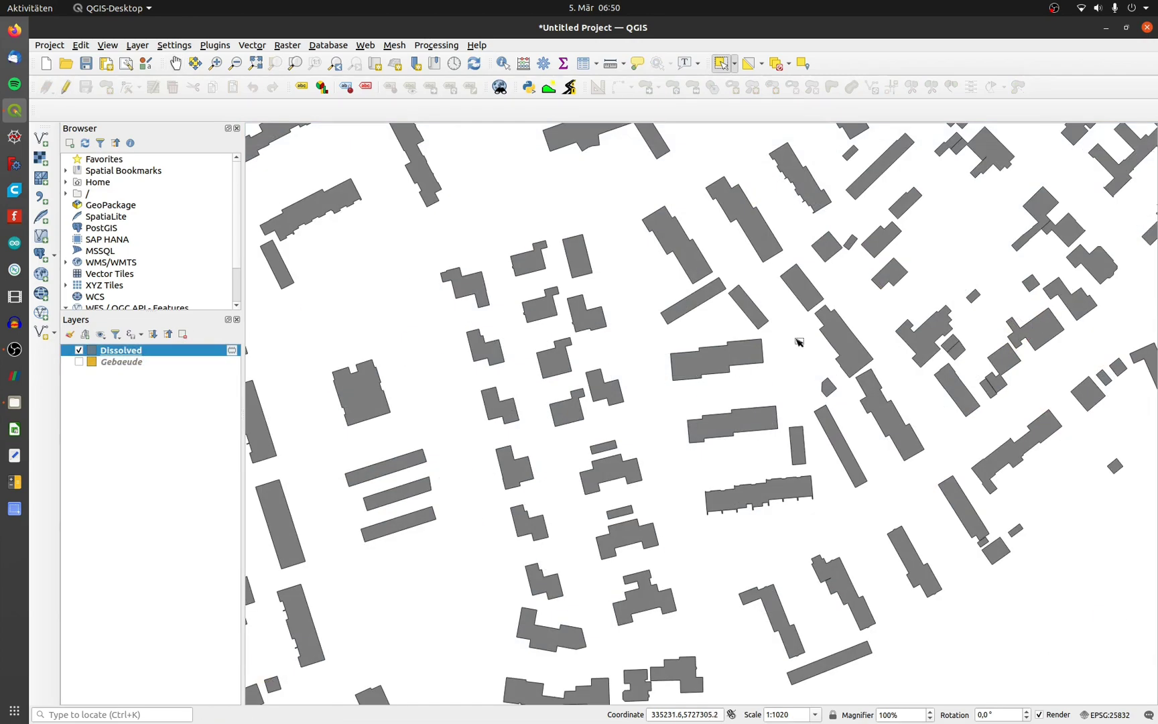
pyautogui.click(572, 248)
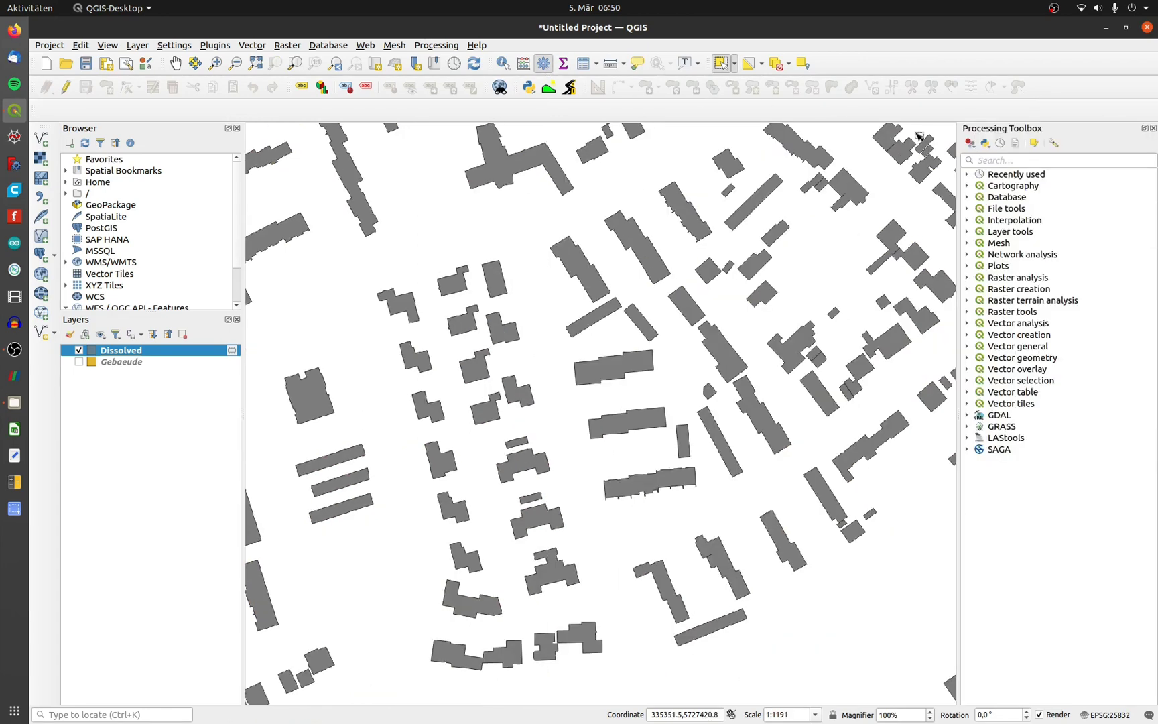
# Step: Run Multipart to singleparts on Dissolved, then select one building alone in the Single parts layer
pyautogui.write('singlepart')
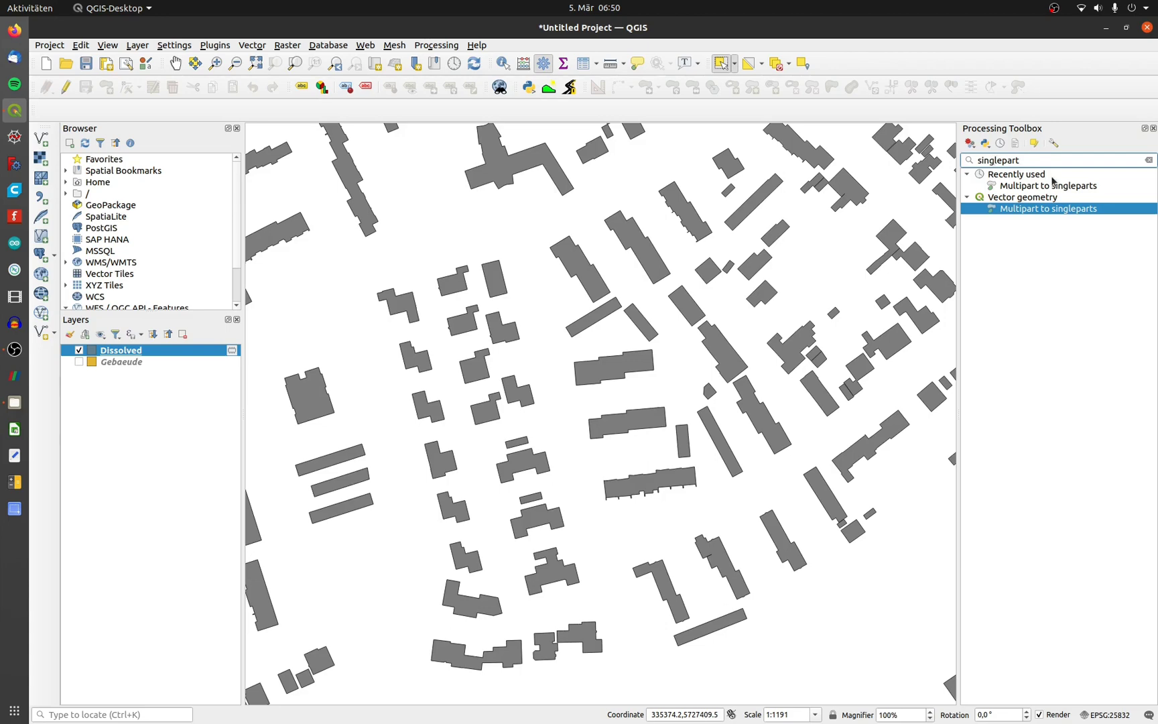
pyautogui.doubleClick(1048, 208)
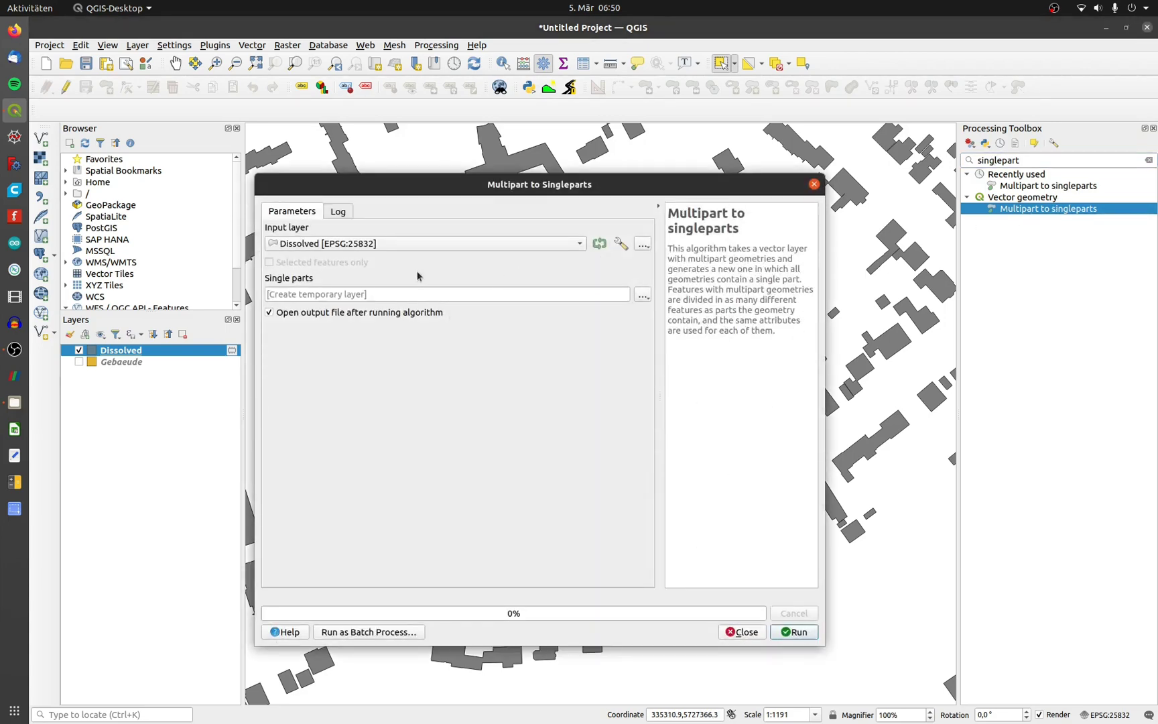
pyautogui.click(793, 631)
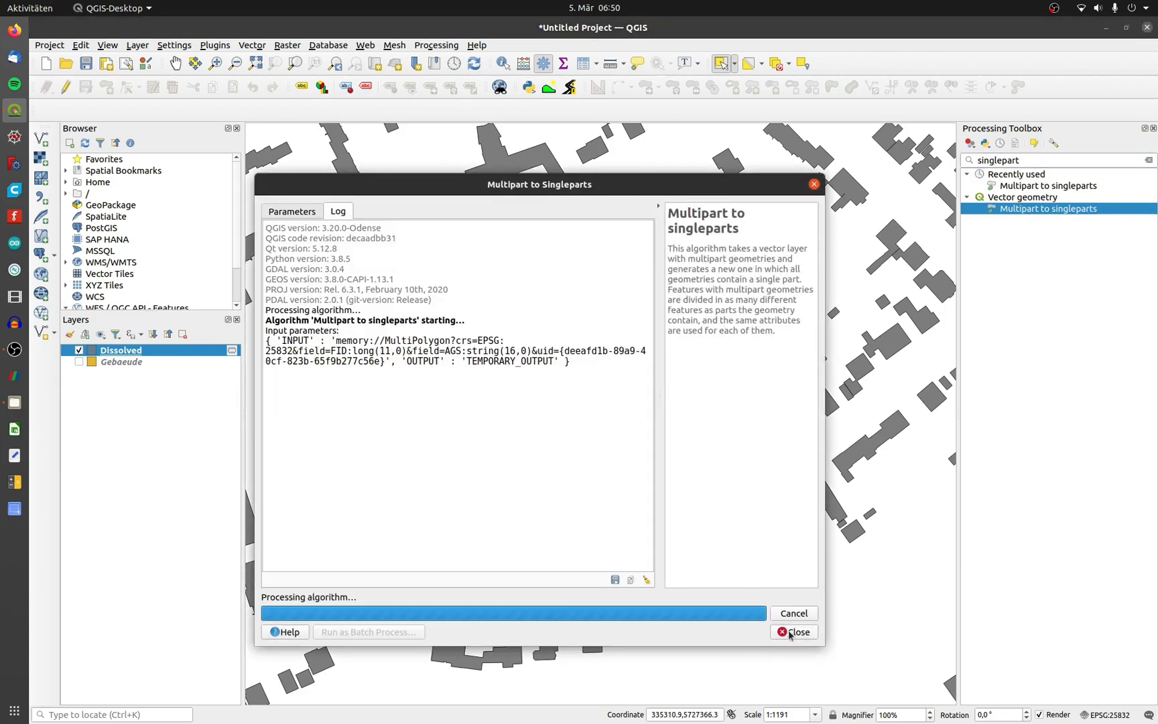
pyautogui.click(799, 631)
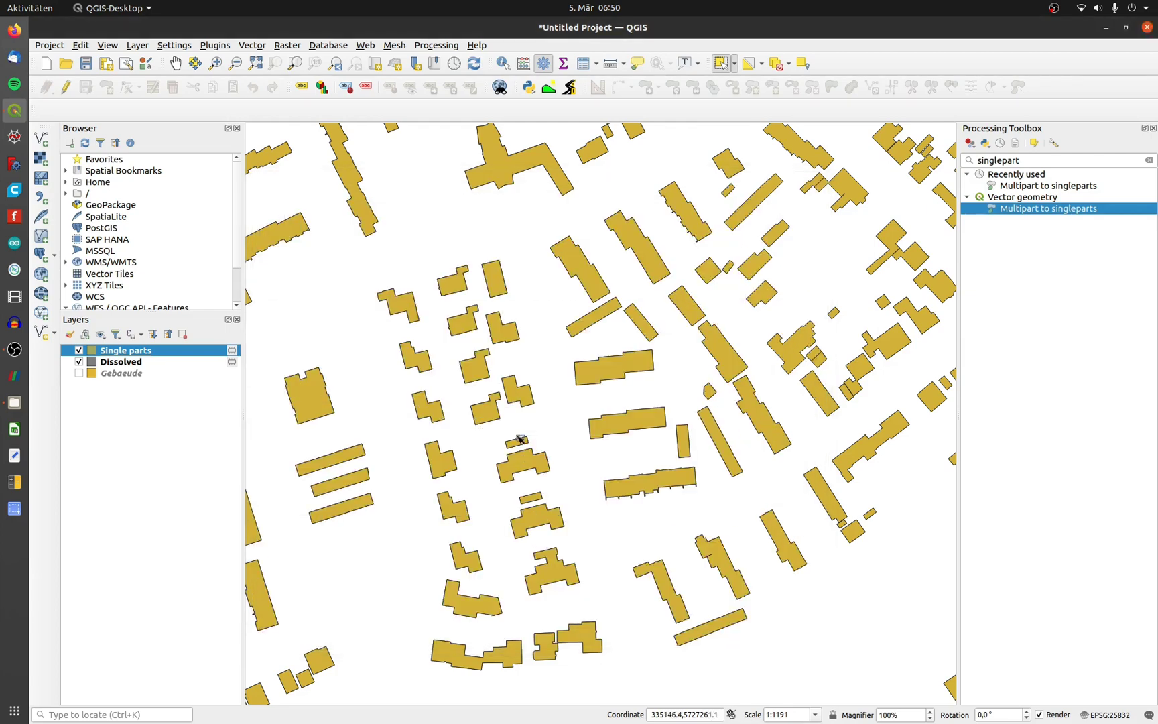
pyautogui.click(640, 322)
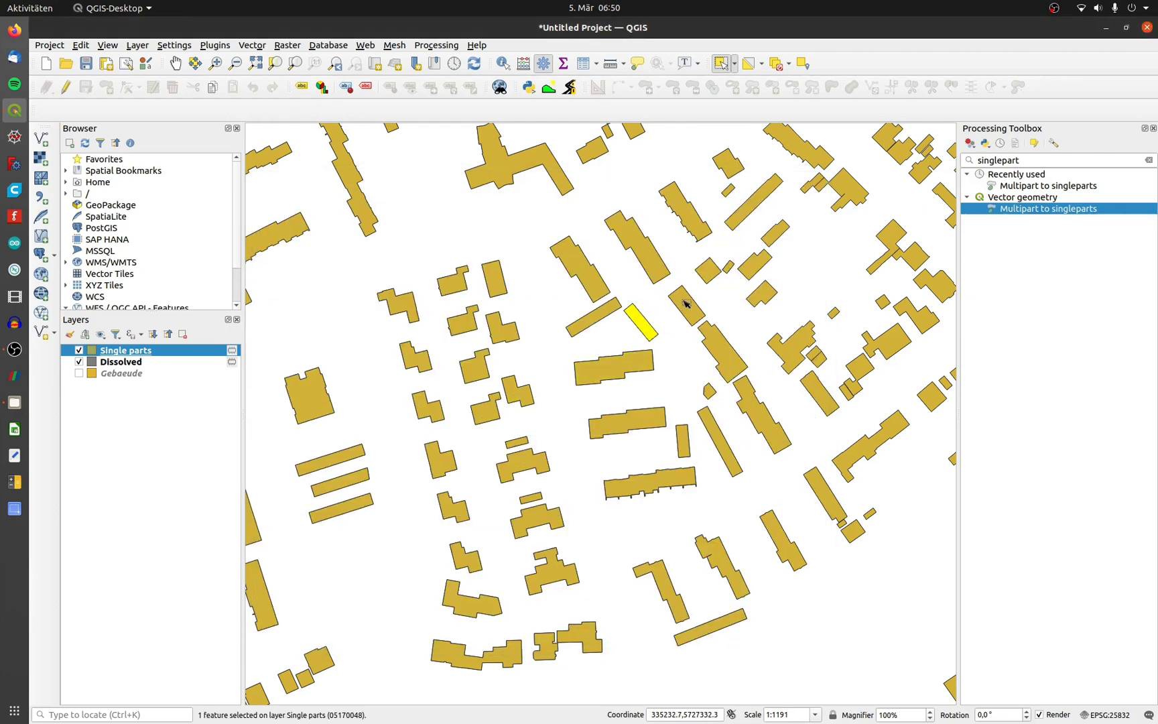